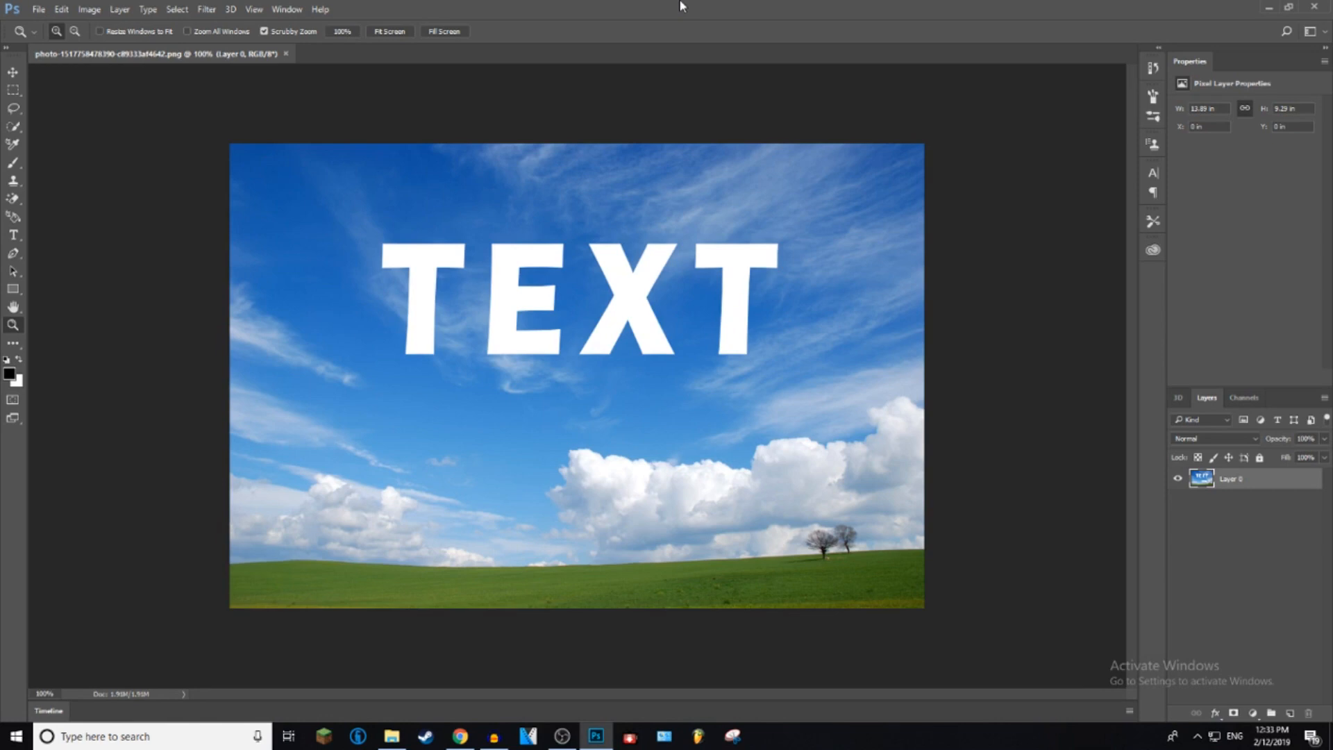
mouse_move(703, 7)
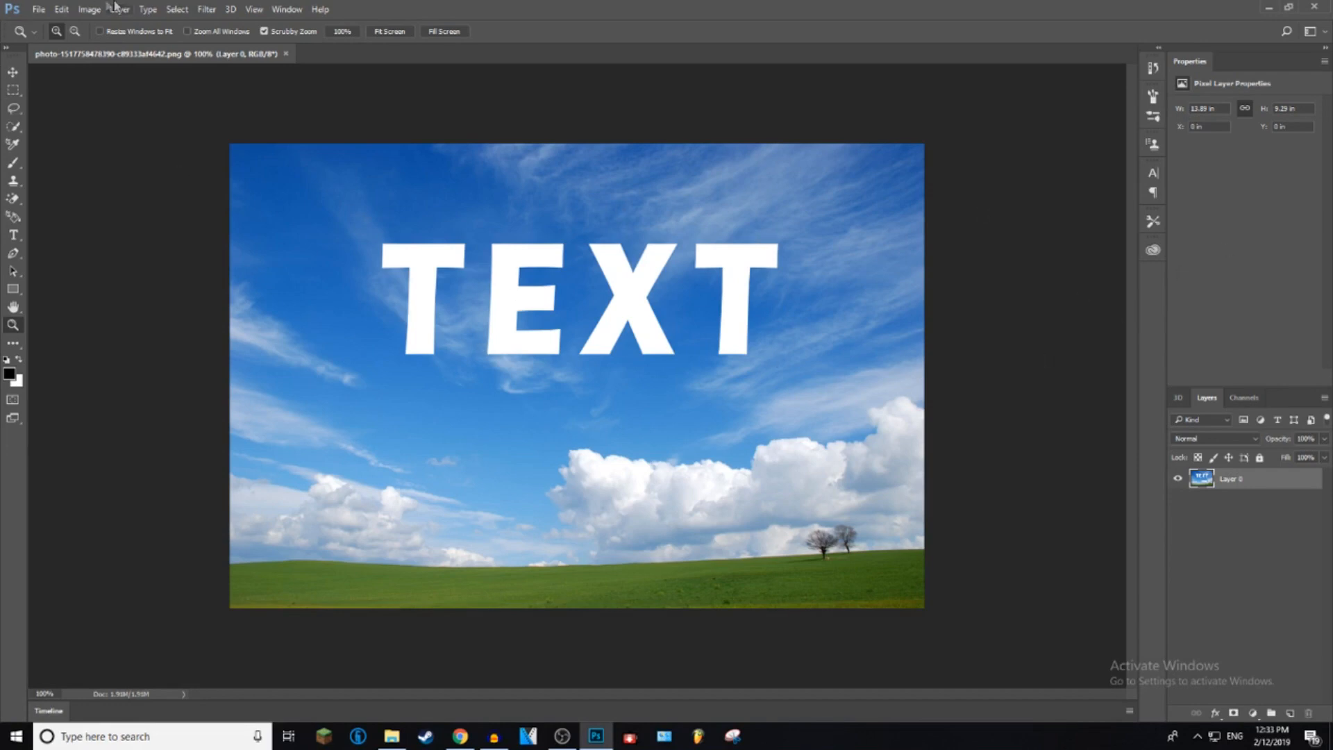
Duplicate the photo layer to create Layer 0 copy above the original
click(39, 10)
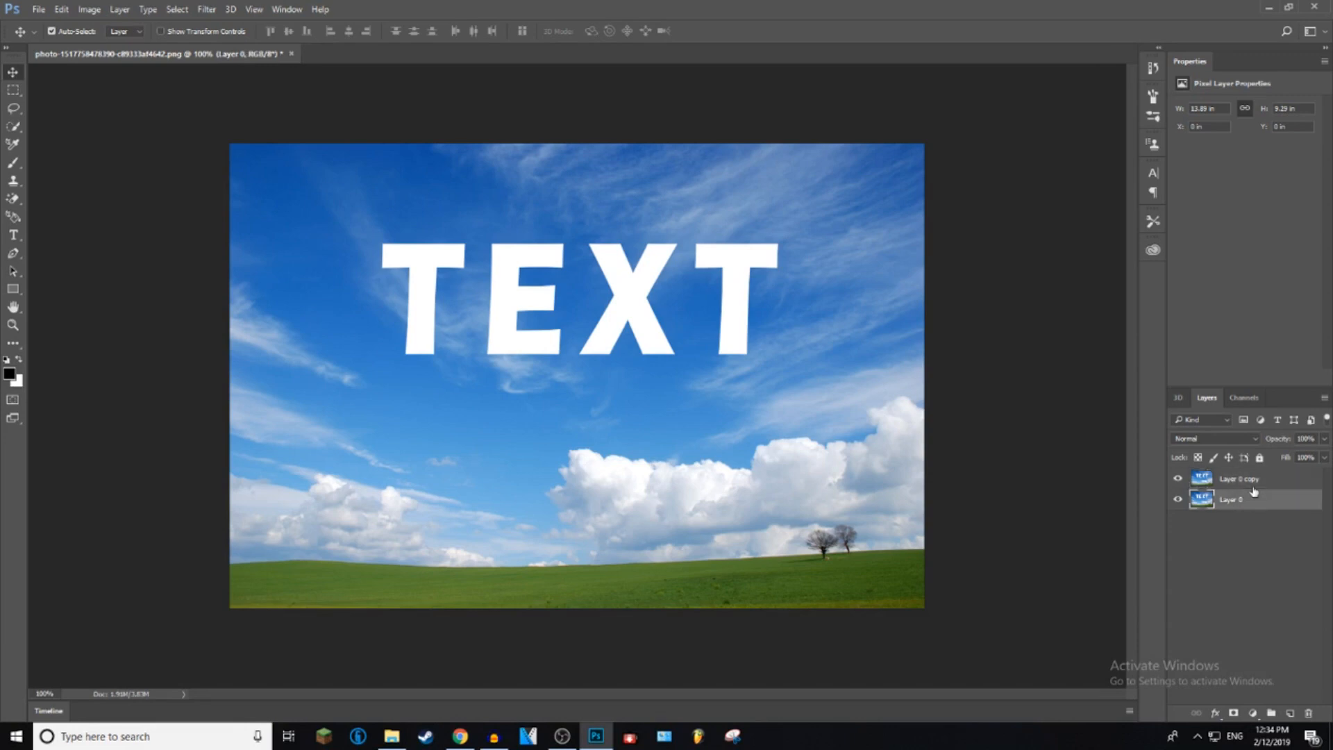
Rename the duplicate layer to 'No text' and make it the active layer above Background
click(1241, 479)
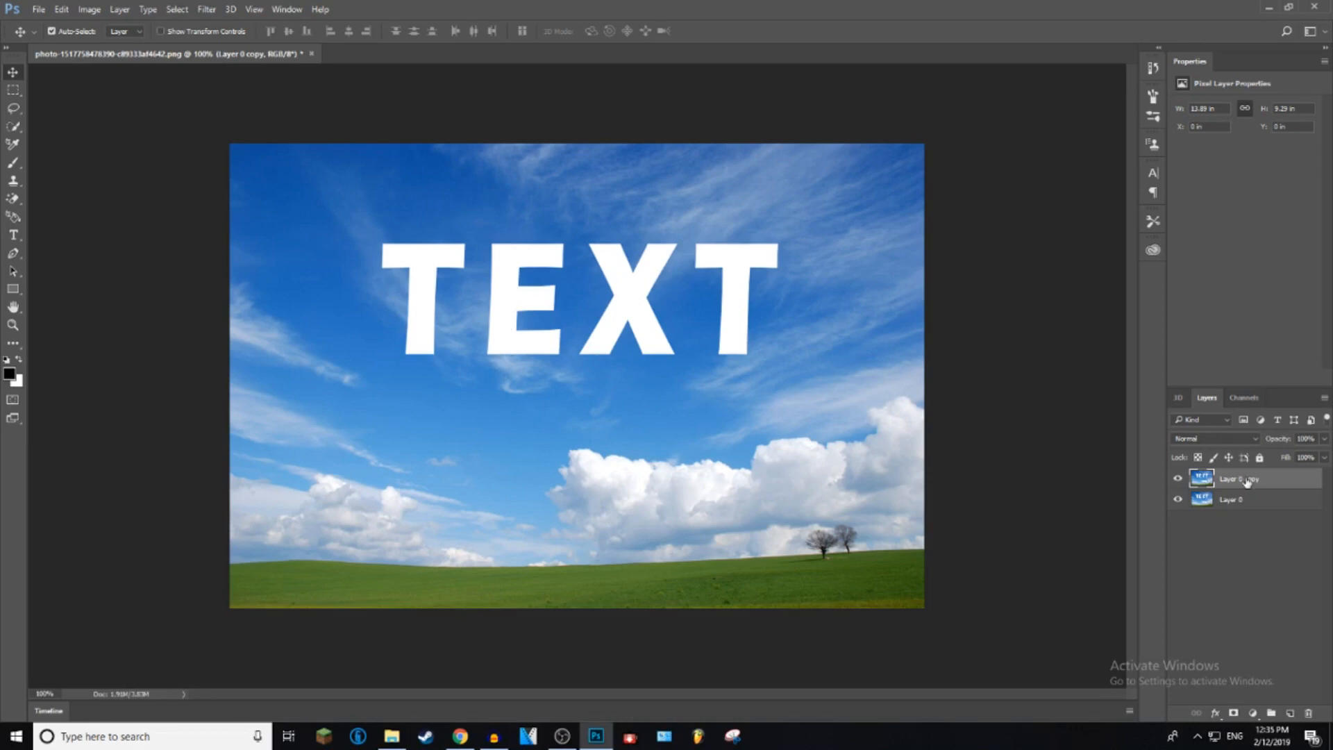
double_click(1237, 477)
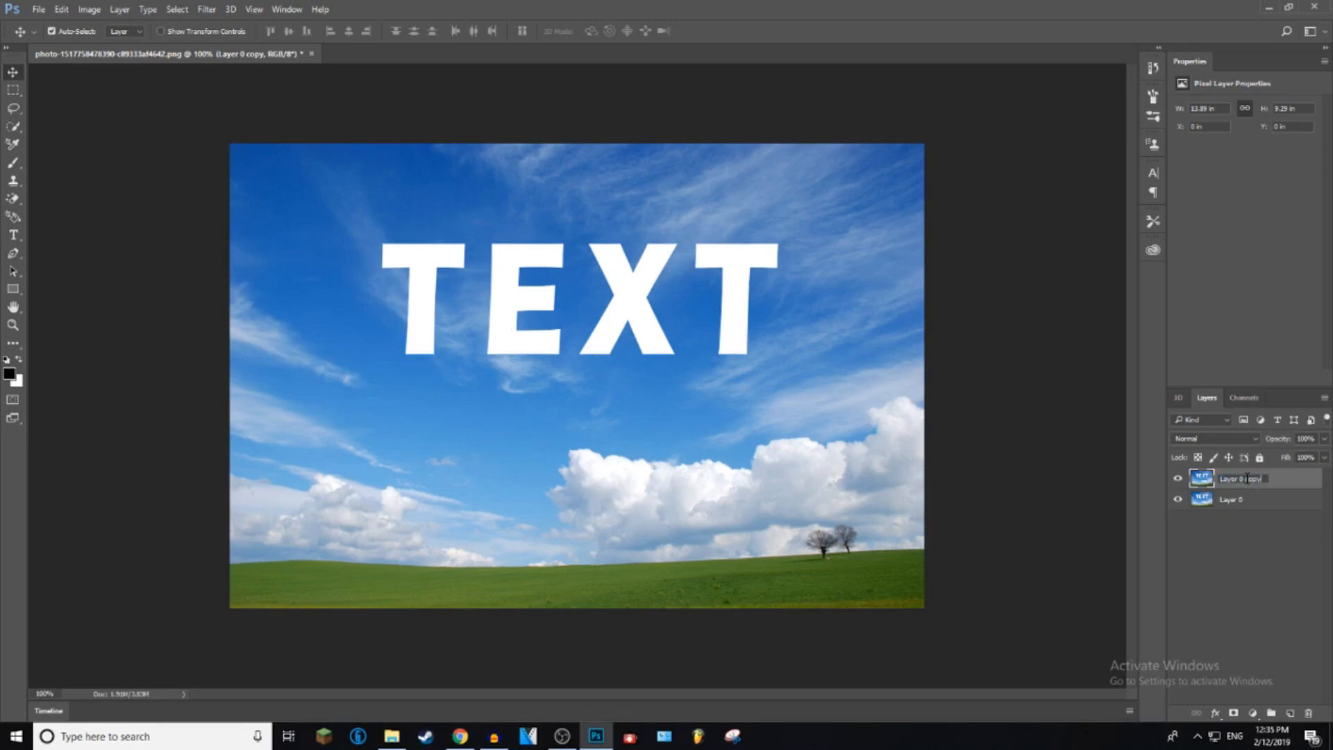
double_click(1245, 478)
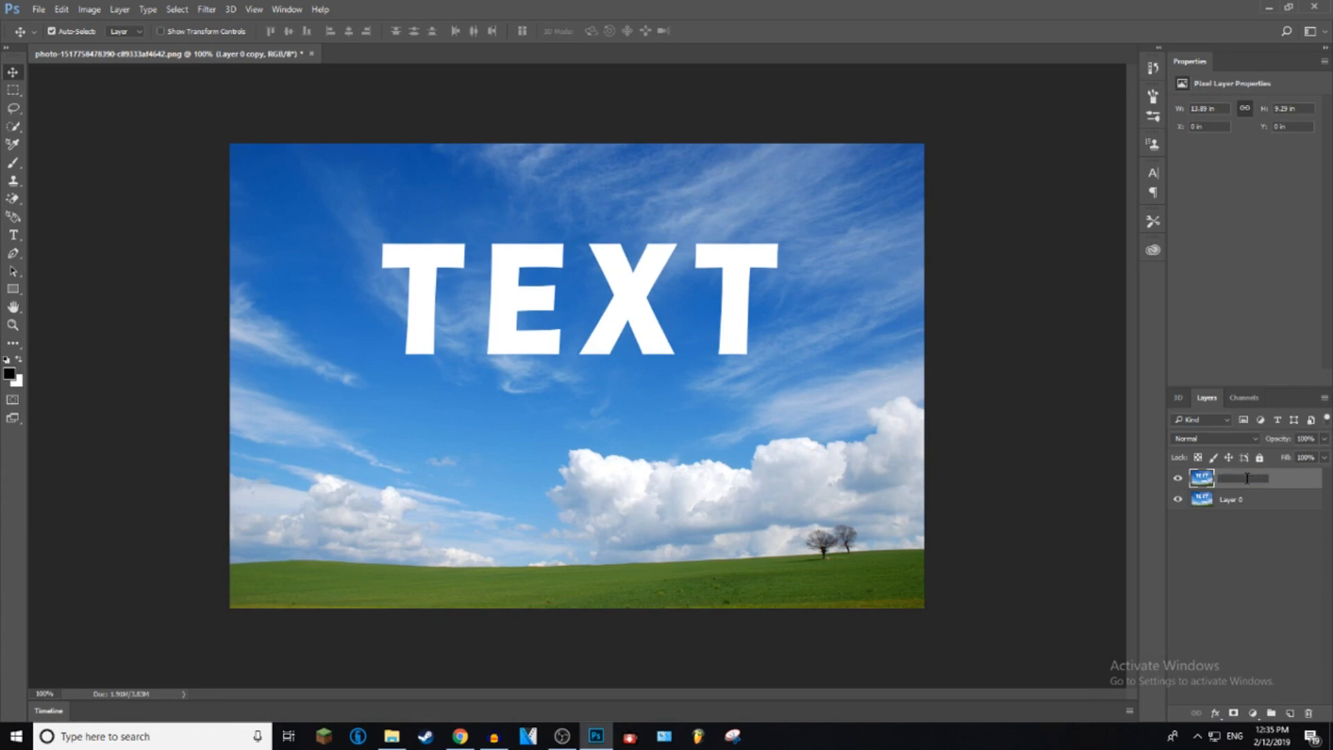
text(No text)
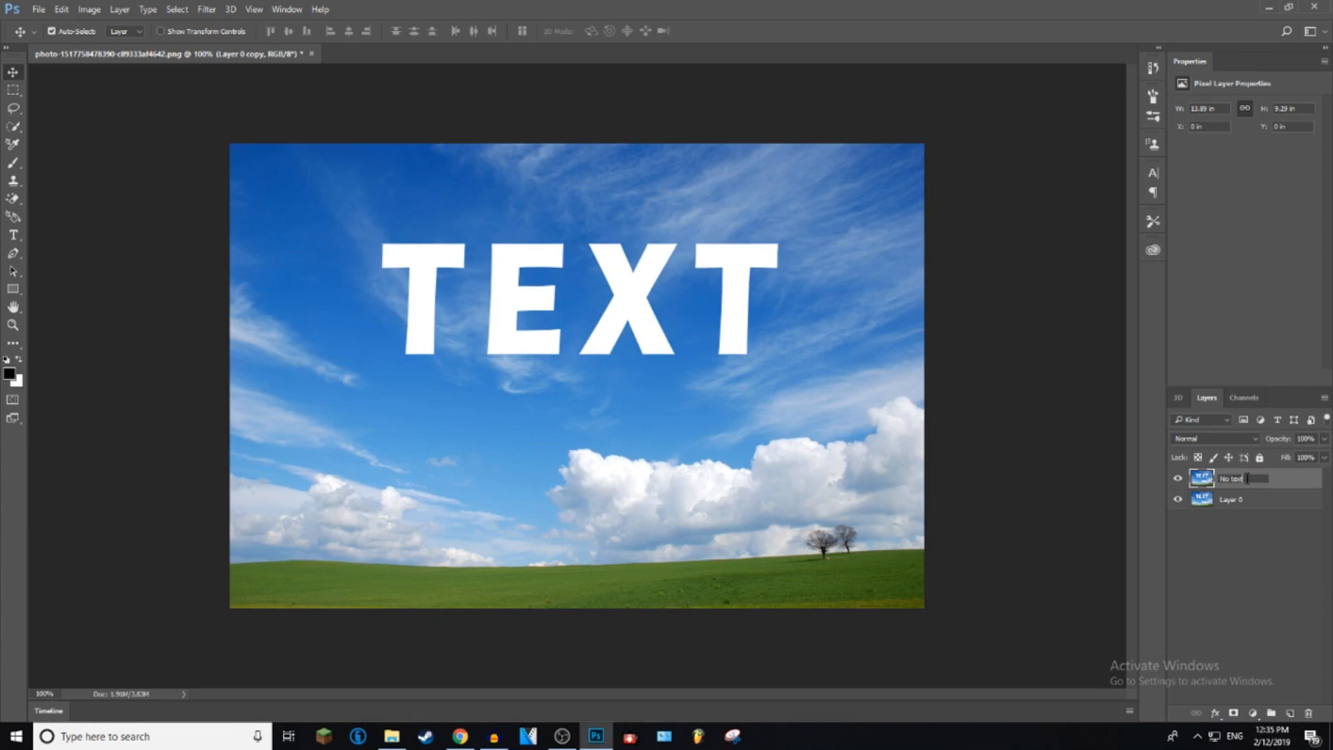
double_click(1230, 498)
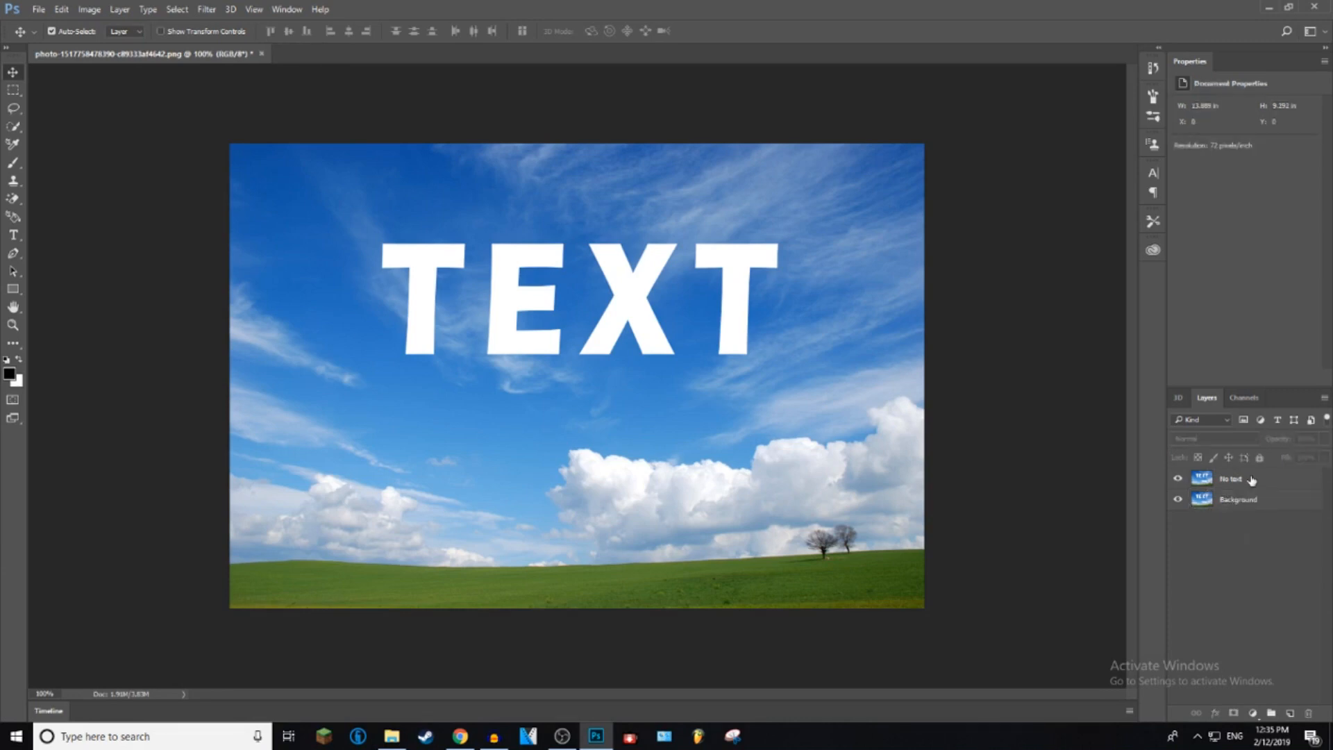
click(1237, 499)
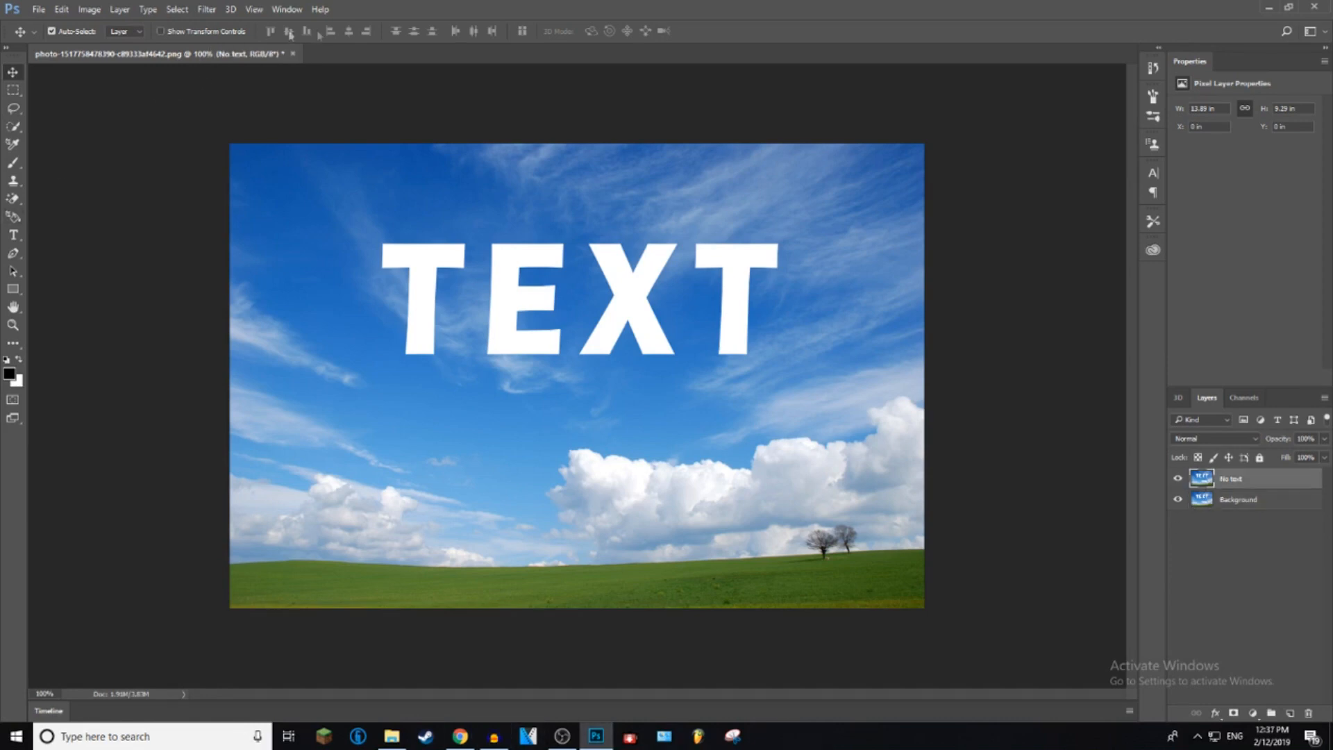
mouse_move(415, 128)
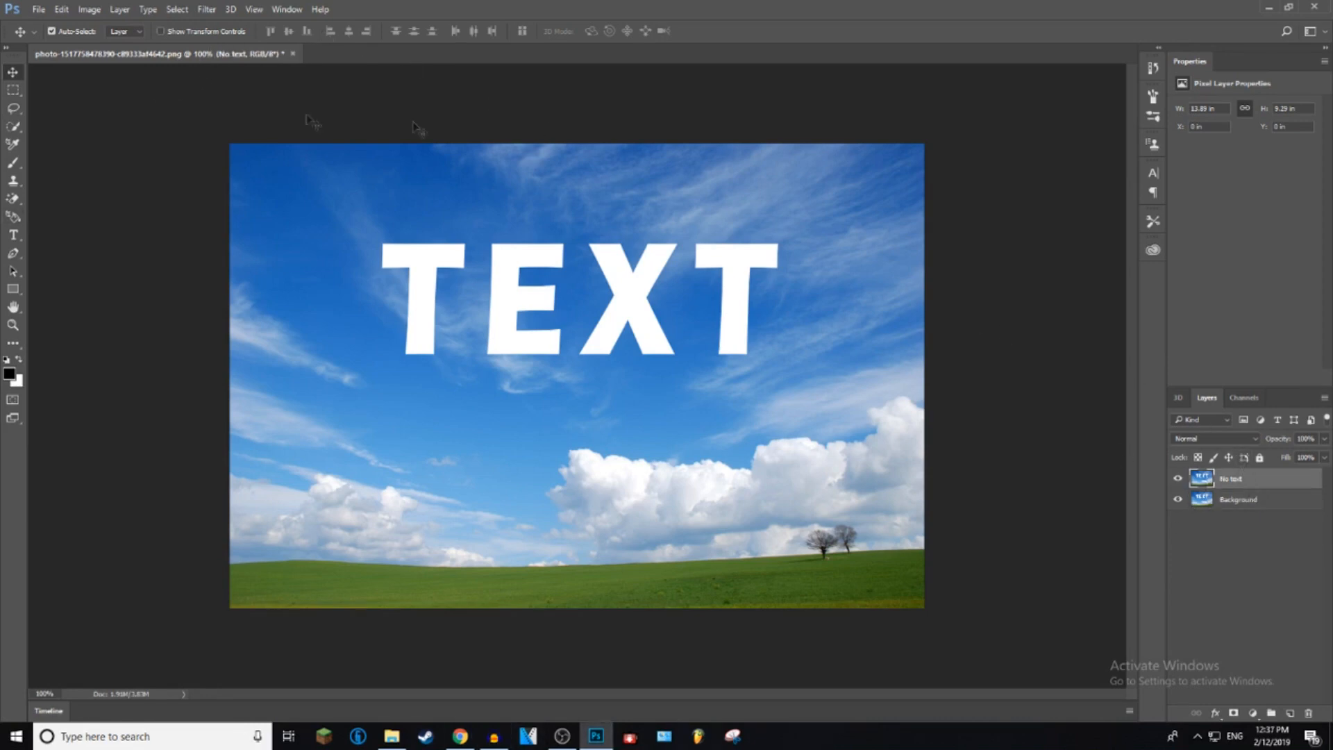
Draw a Lasso selection loop enclosing the white TEXT lettering in the sky
click(14, 108)
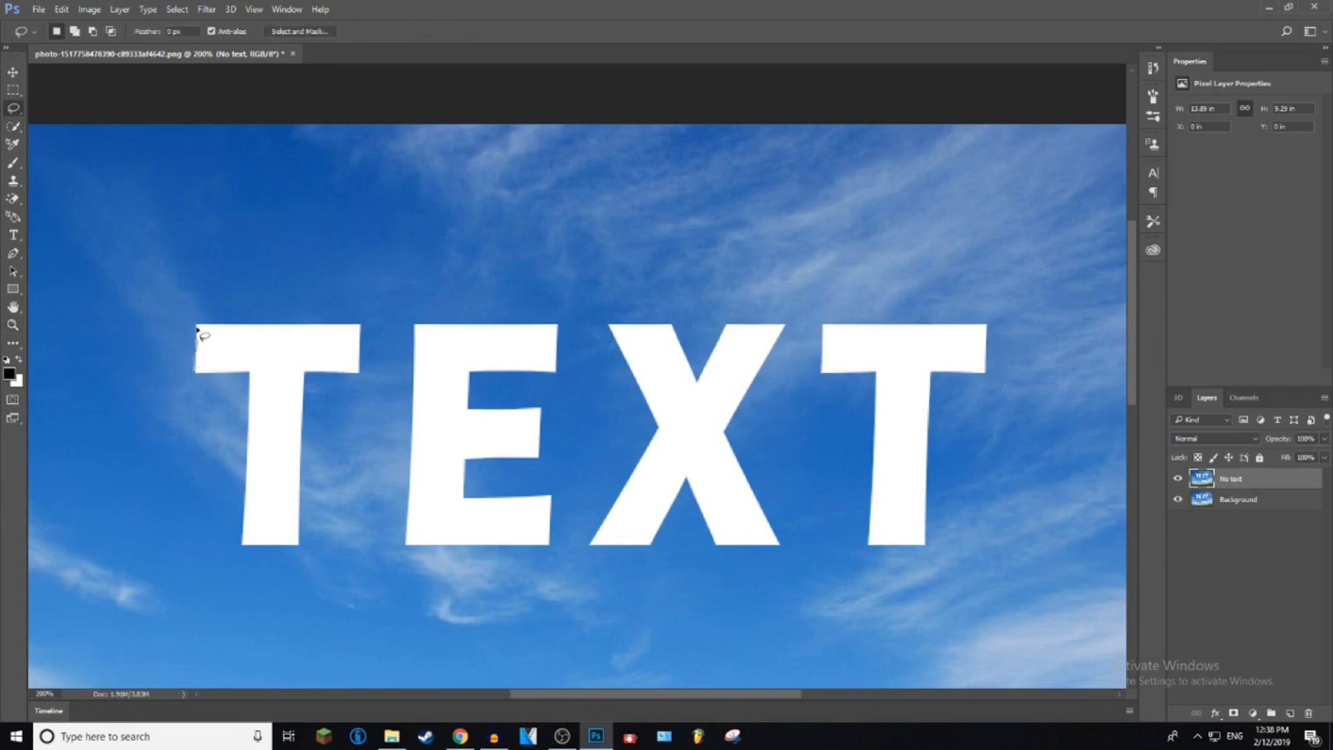
drag(204, 332, 973, 315)
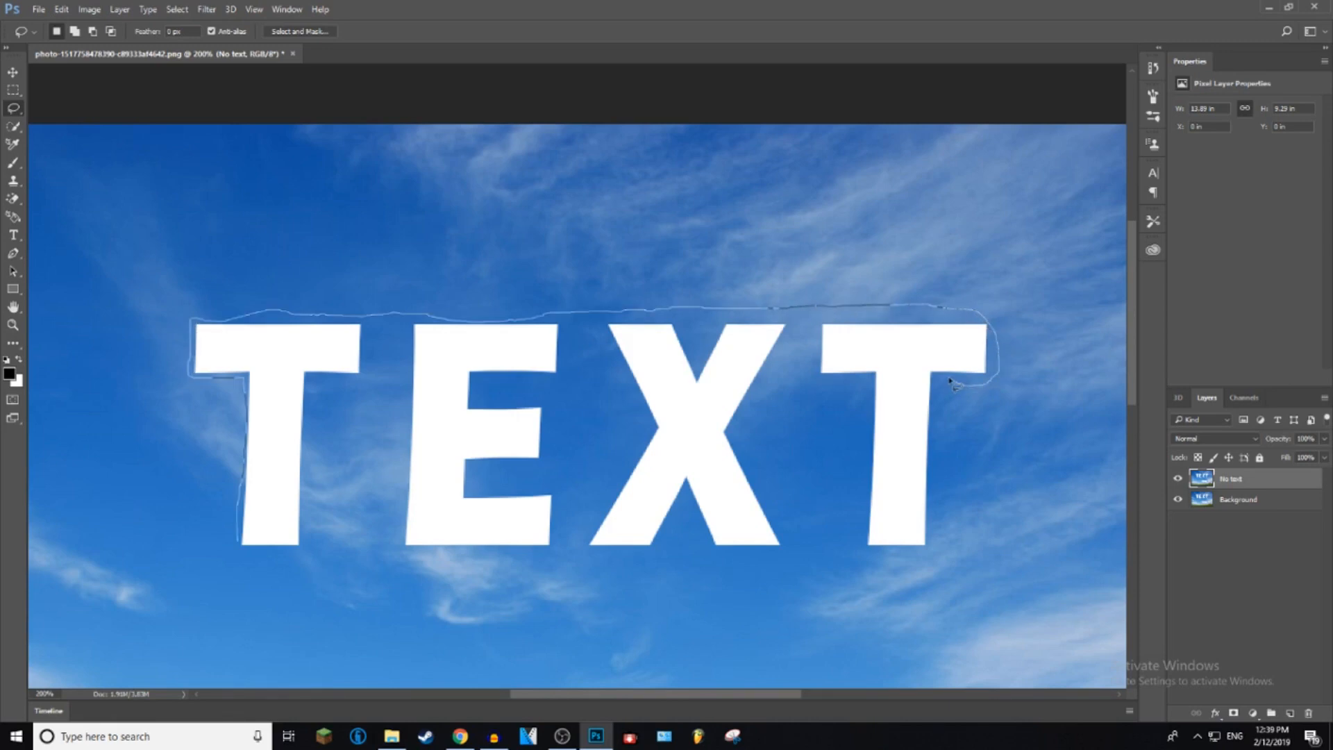
drag(953, 383, 944, 509)
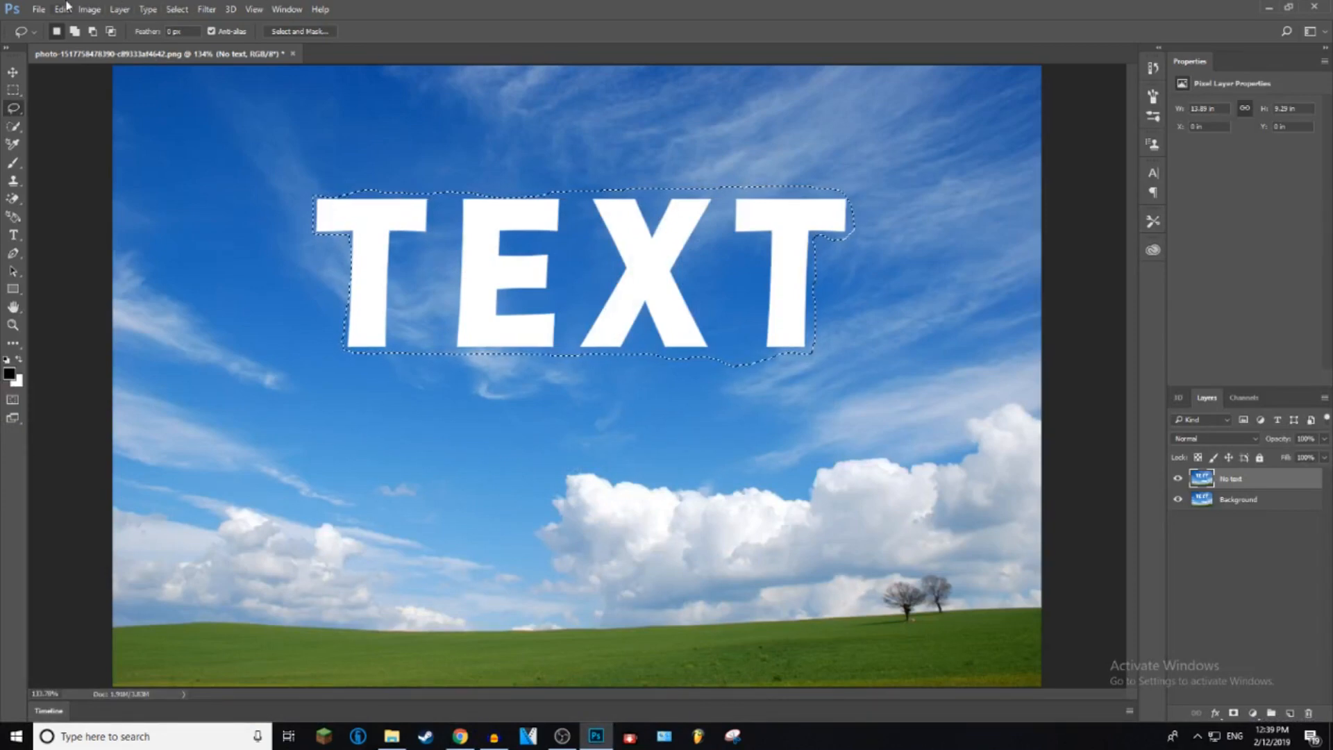
Fill the selection with Content-Aware so the lettering is replaced by matching sky
click(59, 10)
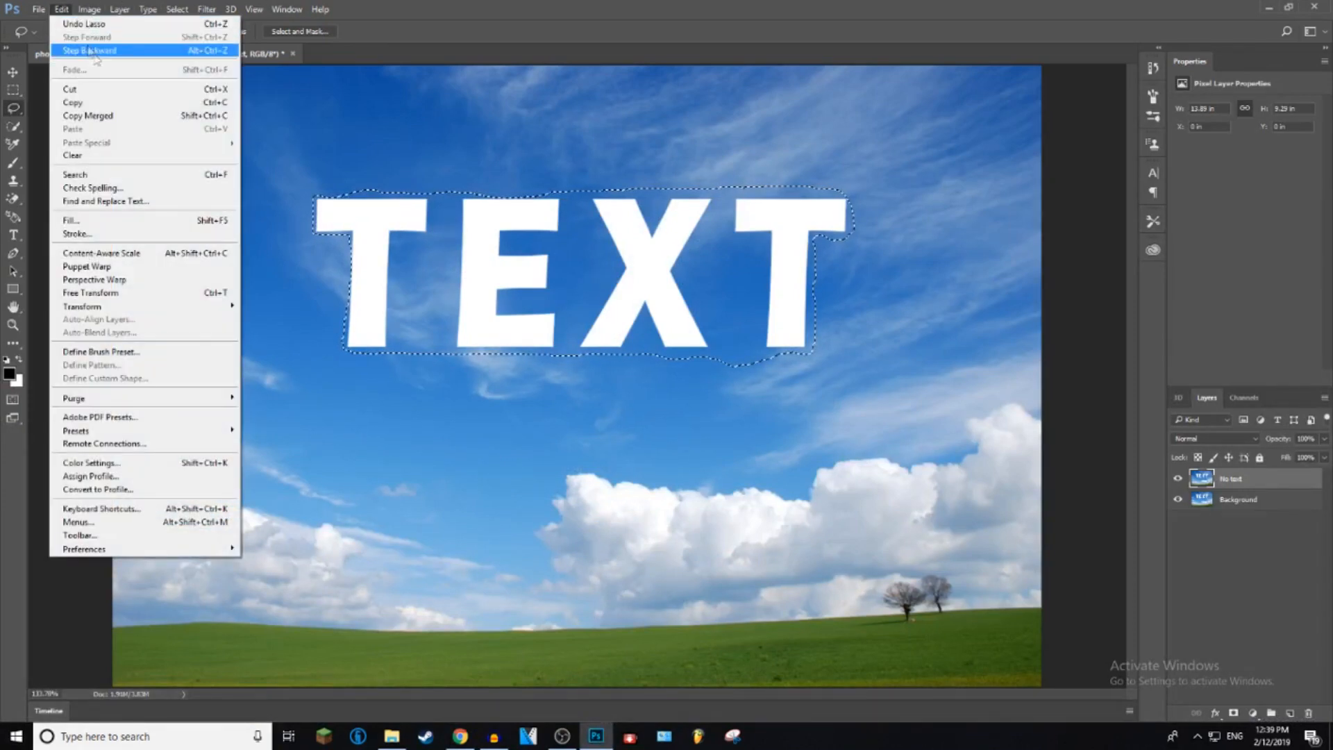
mouse_move(71, 221)
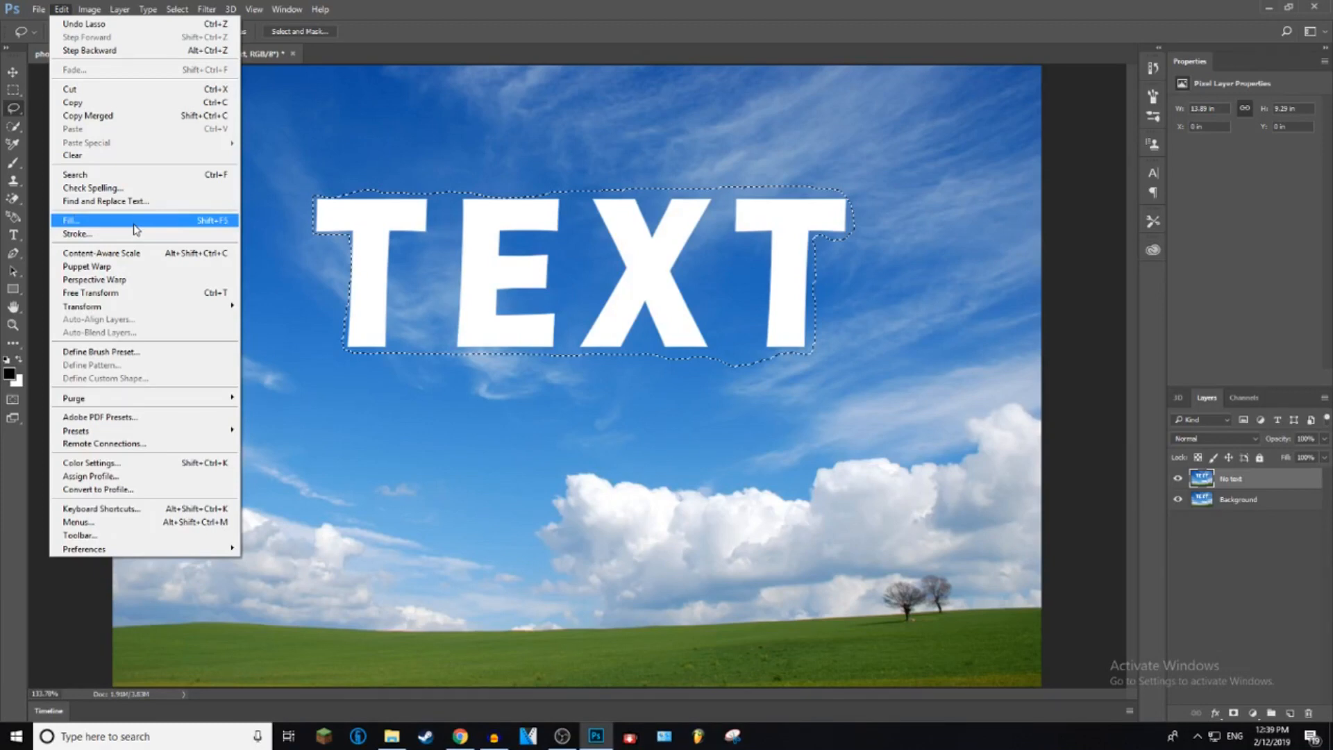
click(71, 221)
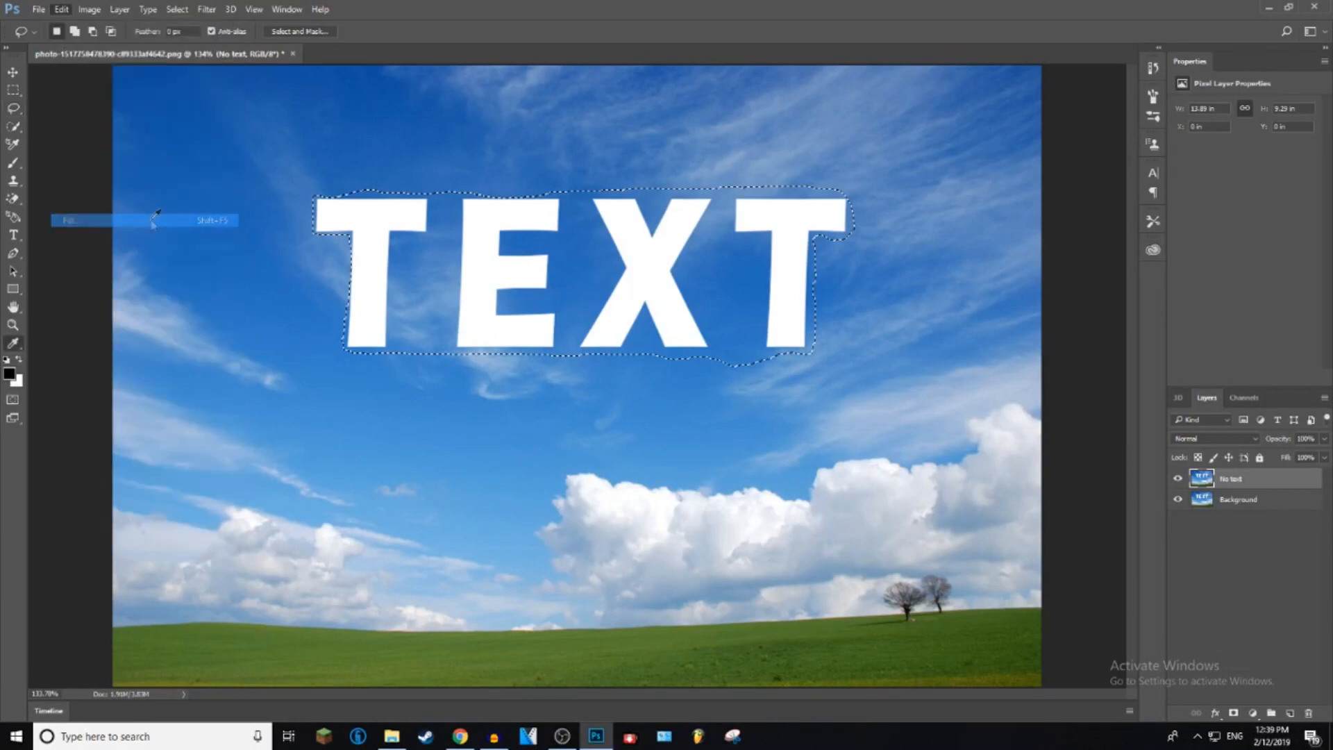
click(72, 221)
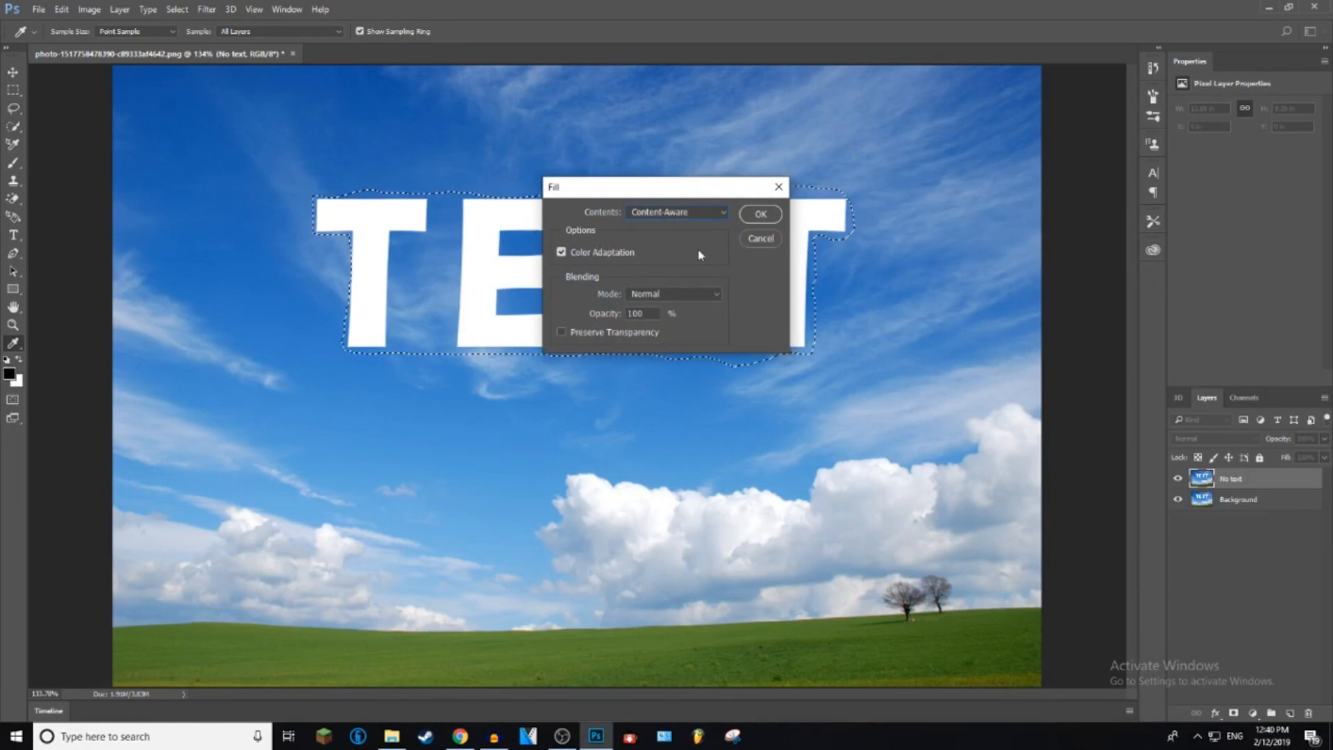
mouse_move(755, 204)
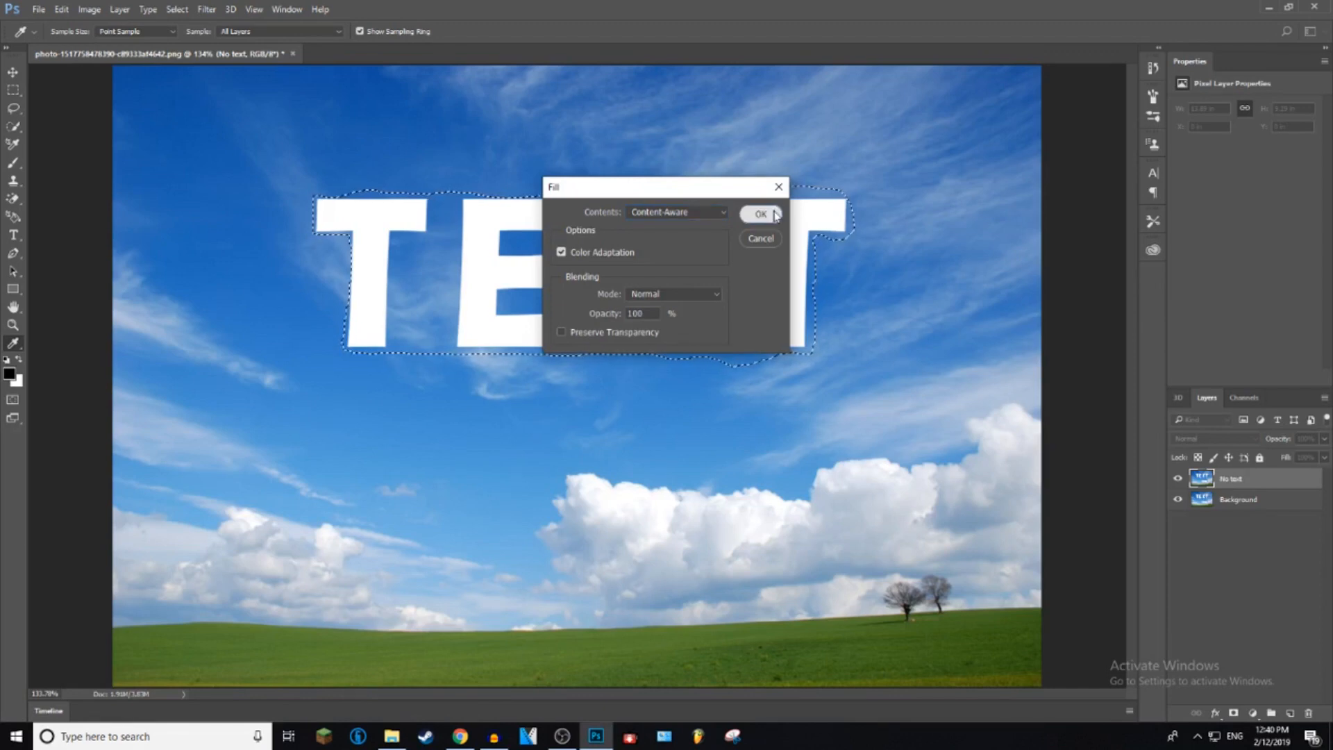
click(759, 214)
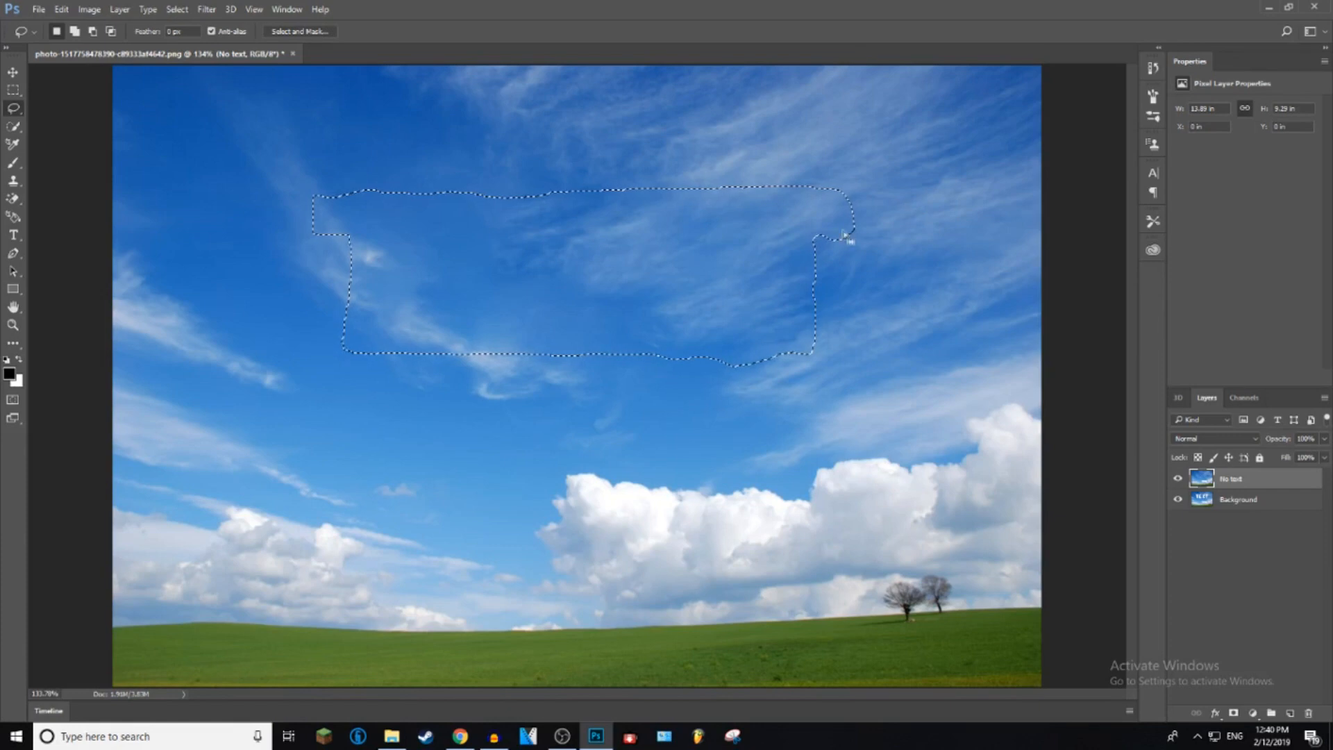
Deselect the filled area, leaving the full text-free photo
right_click(395, 256)
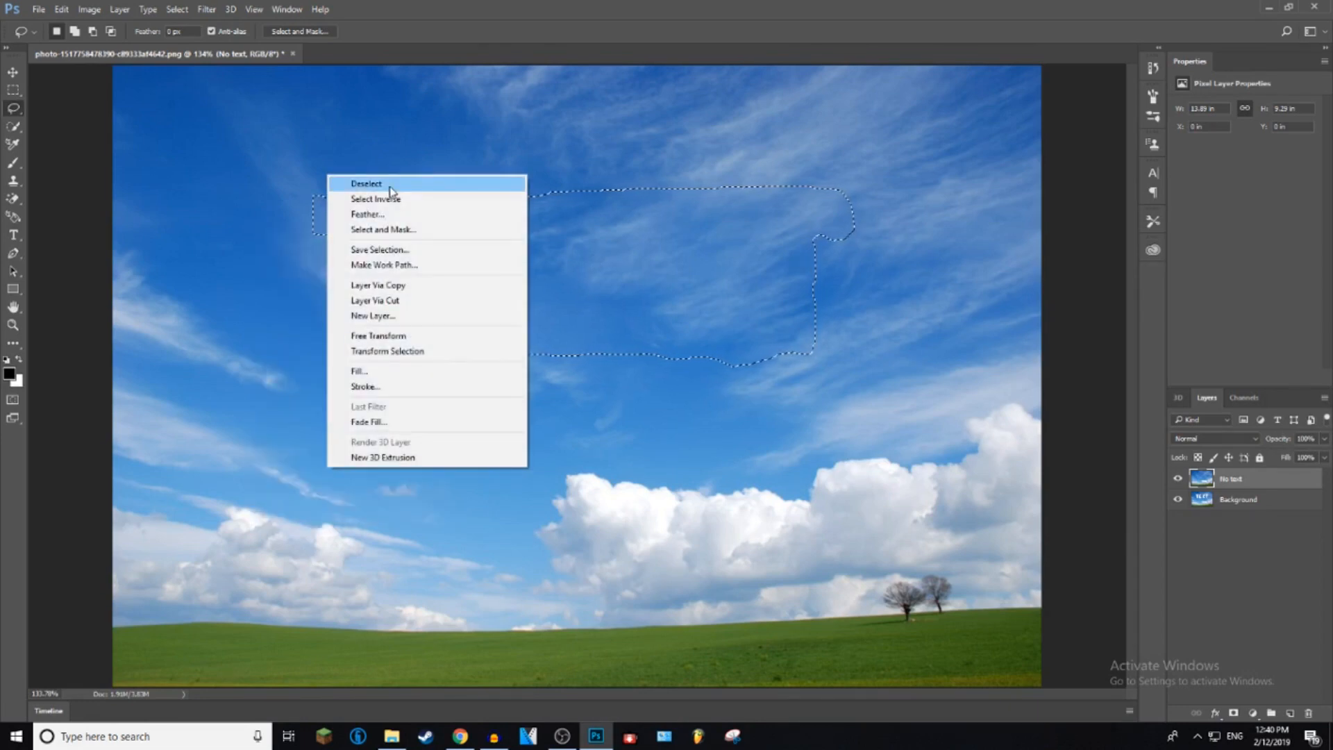
click(365, 183)
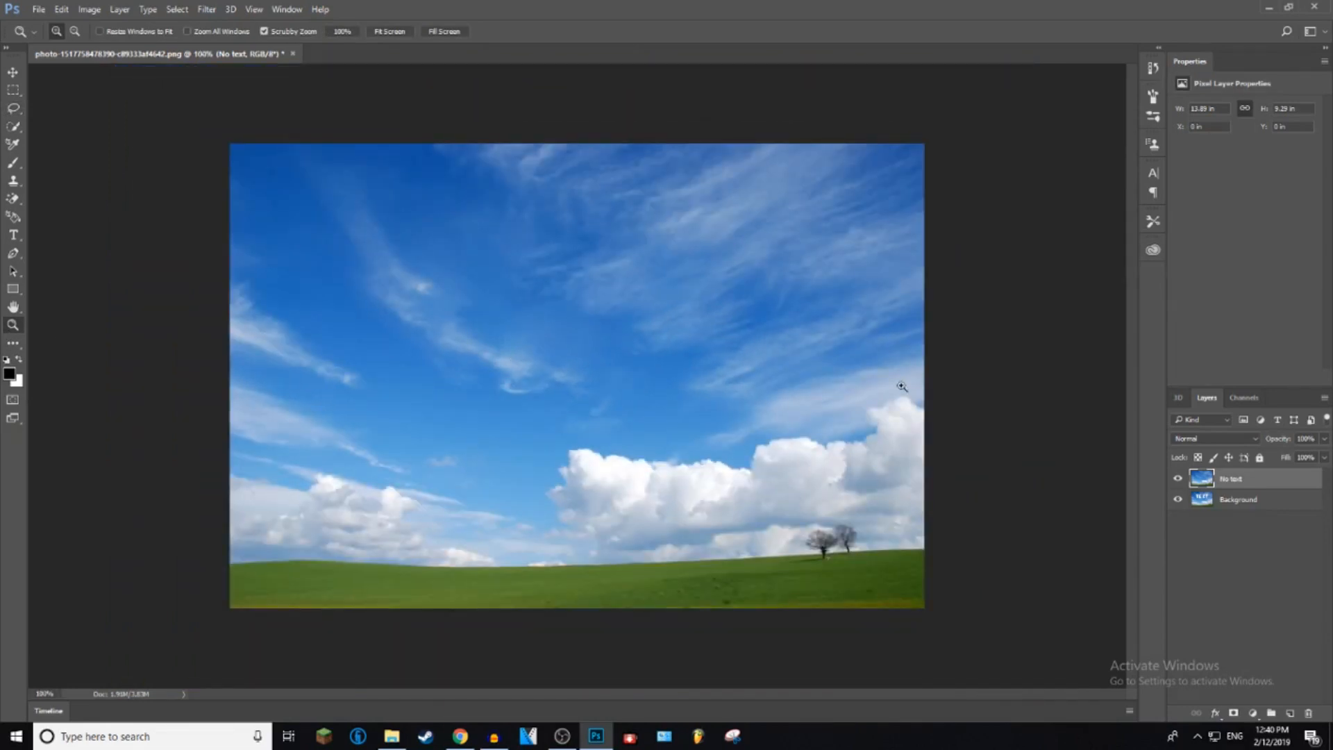
mouse_move(673, 291)
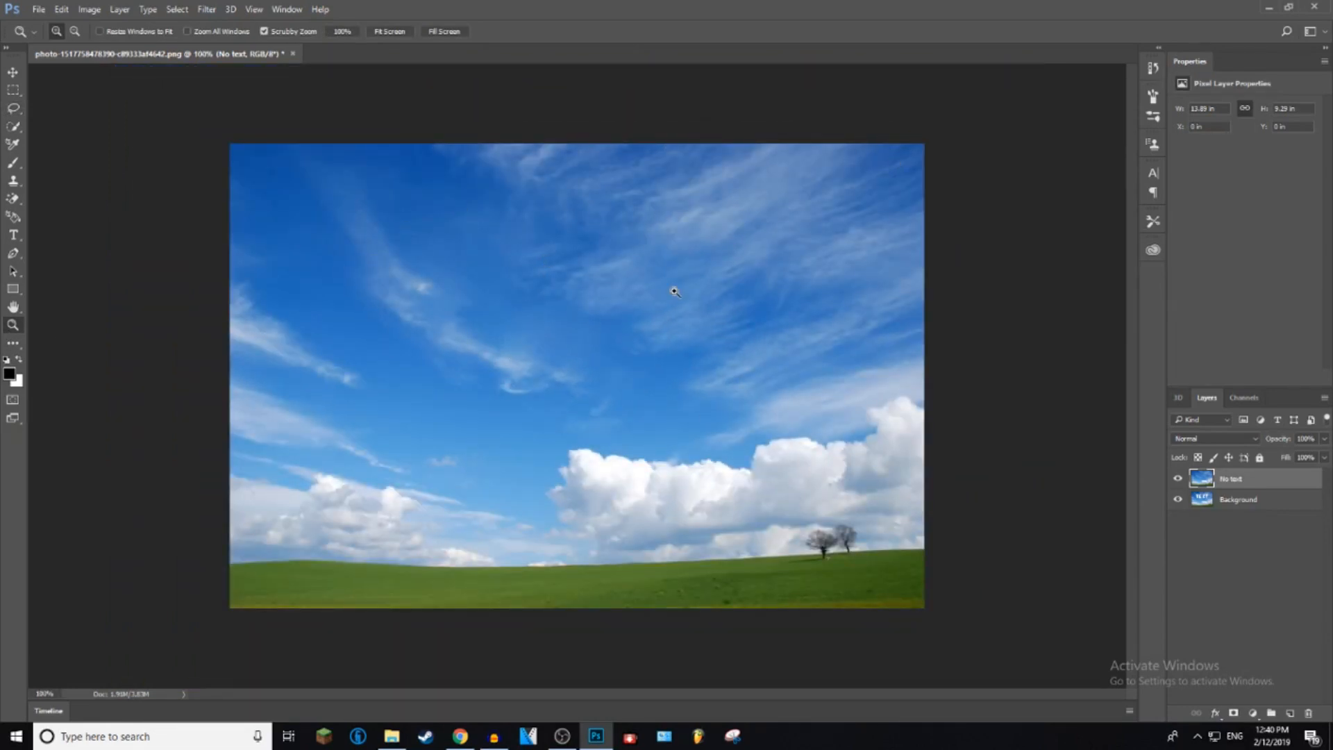
mouse_move(352, 317)
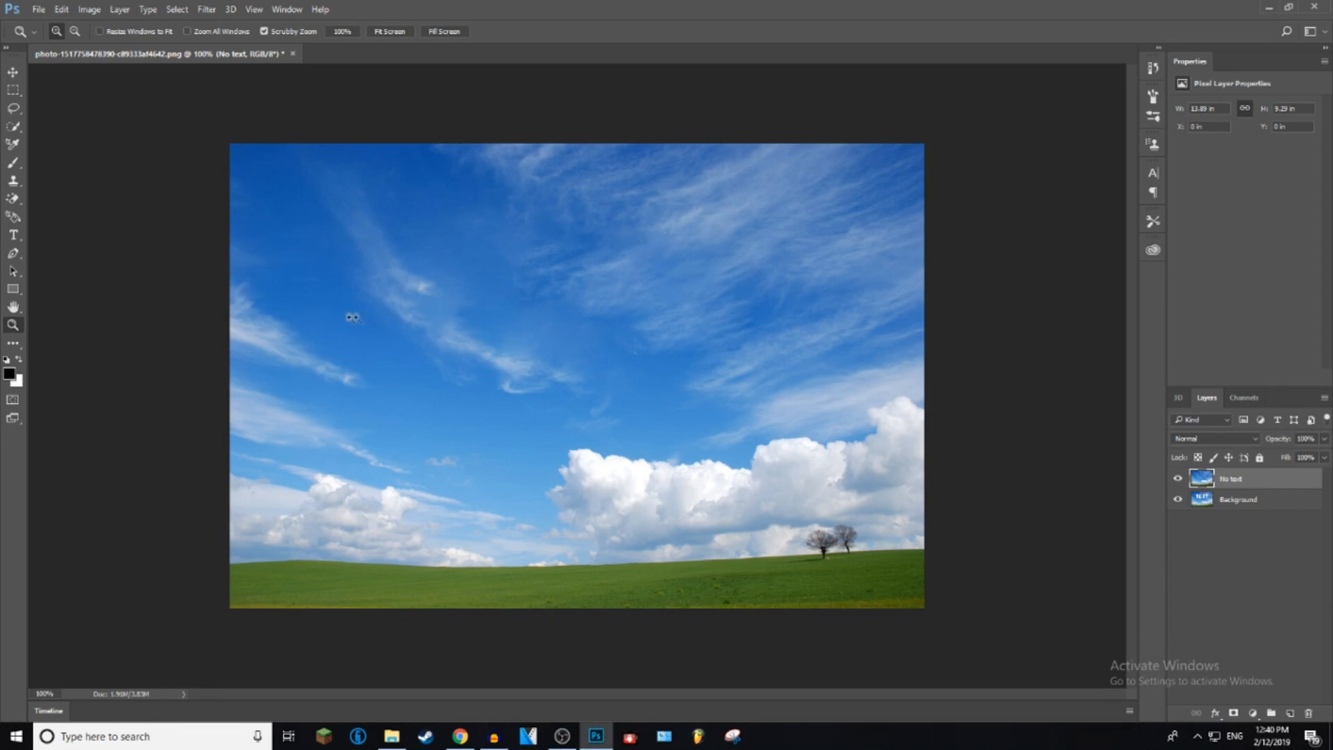
mouse_move(354, 348)
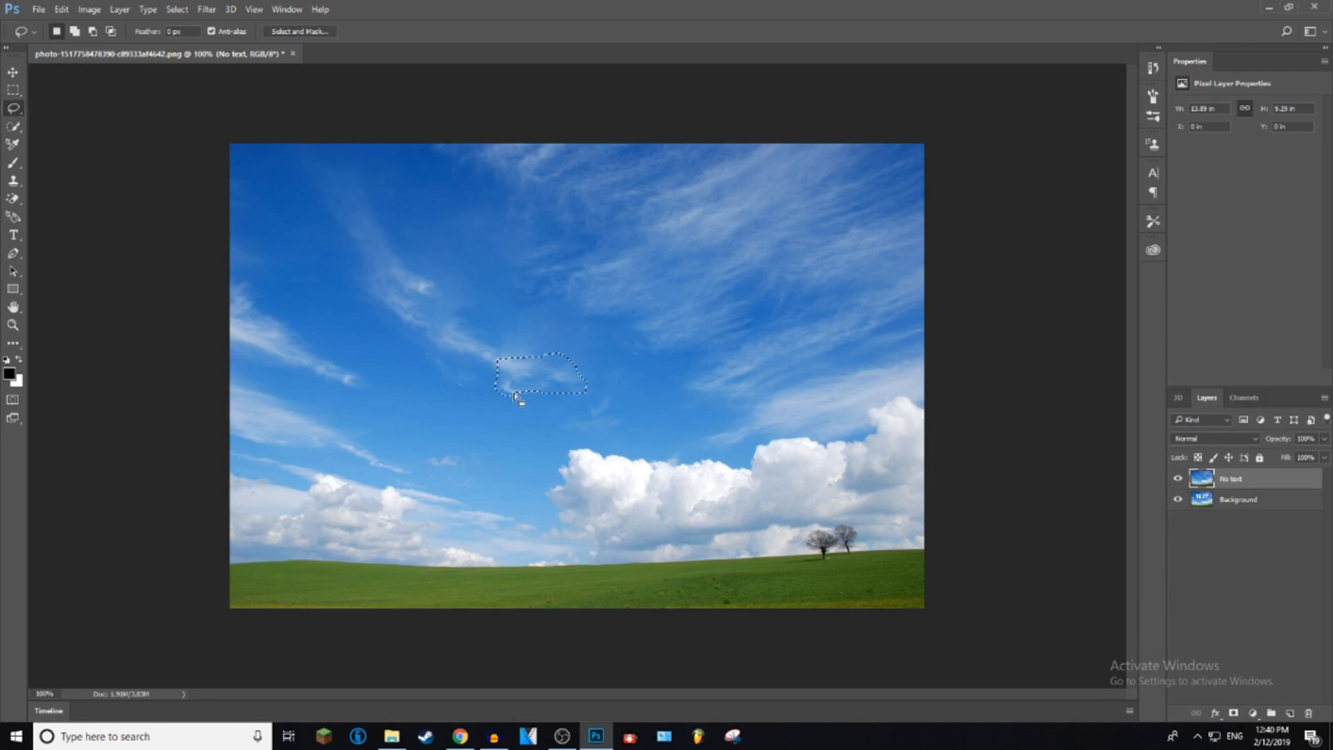
Hide and re-show the No text layer to compare it with the original
click(39, 10)
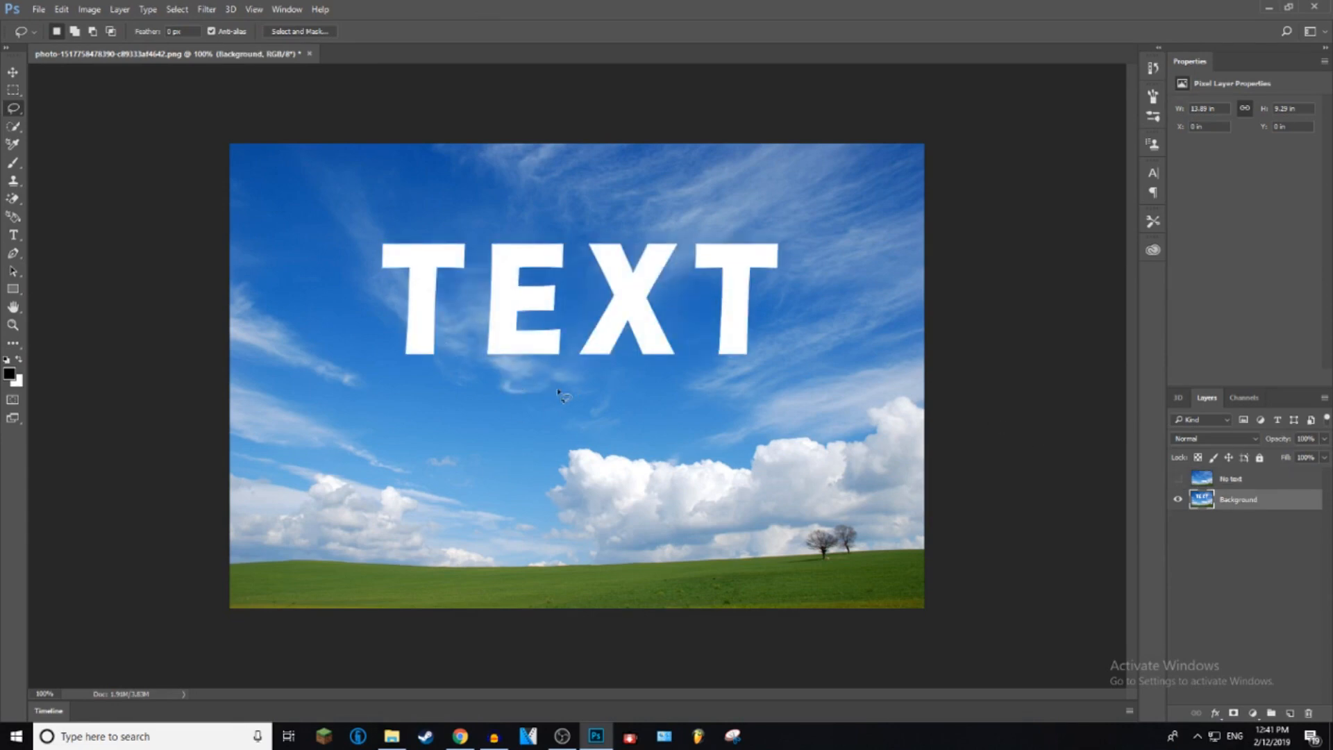
click(1178, 479)
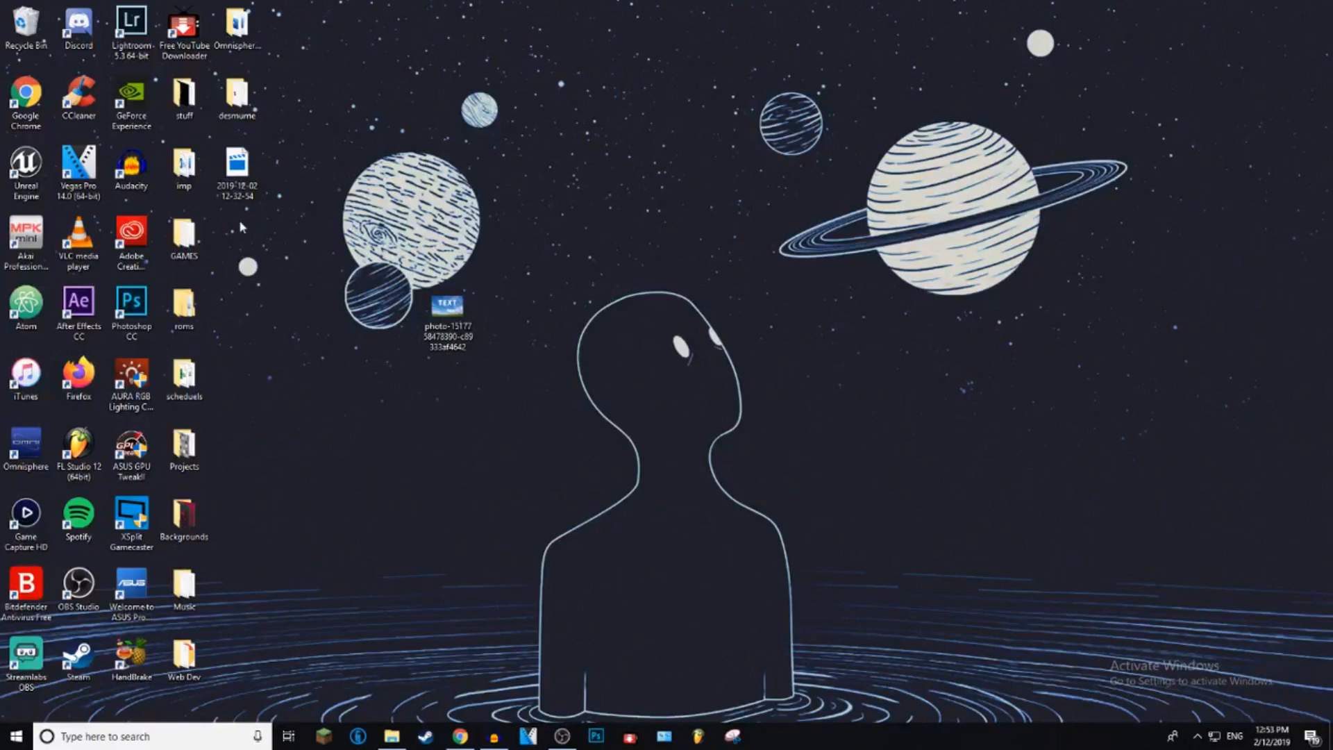
click(447, 319)
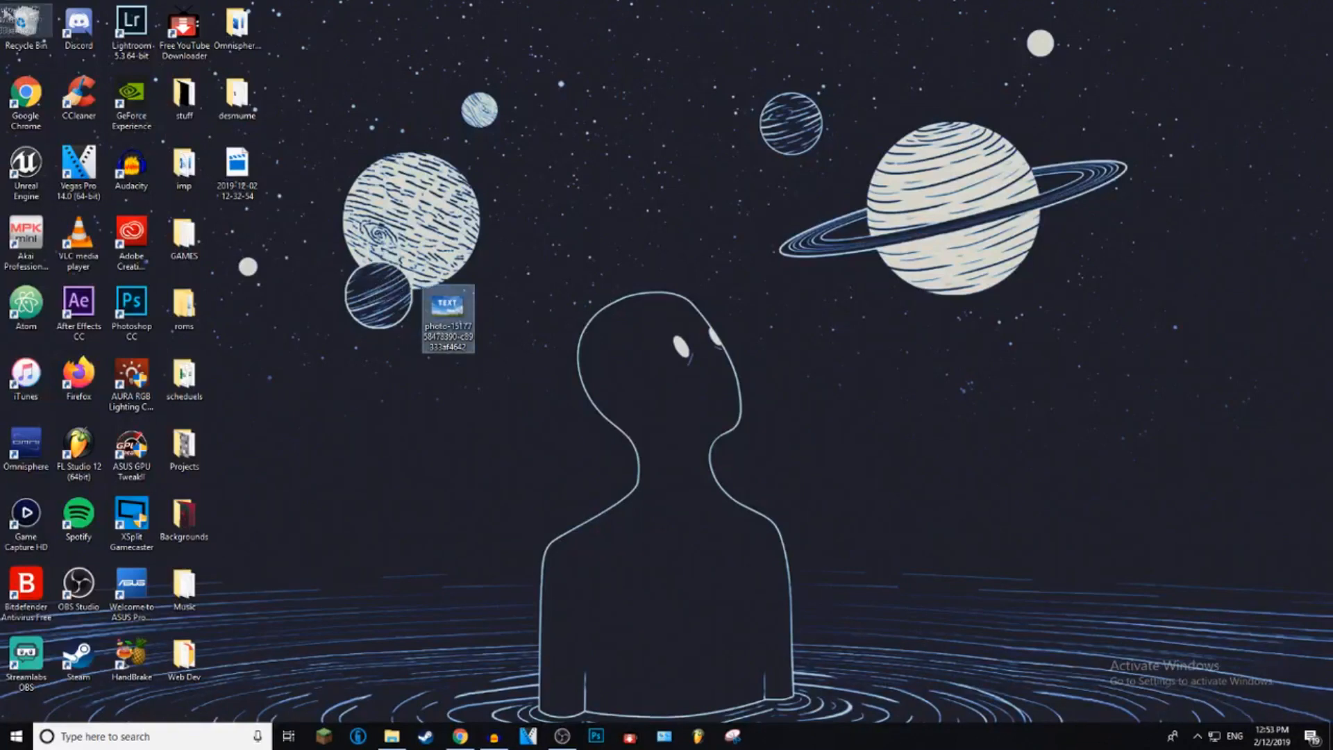
click(596, 325)
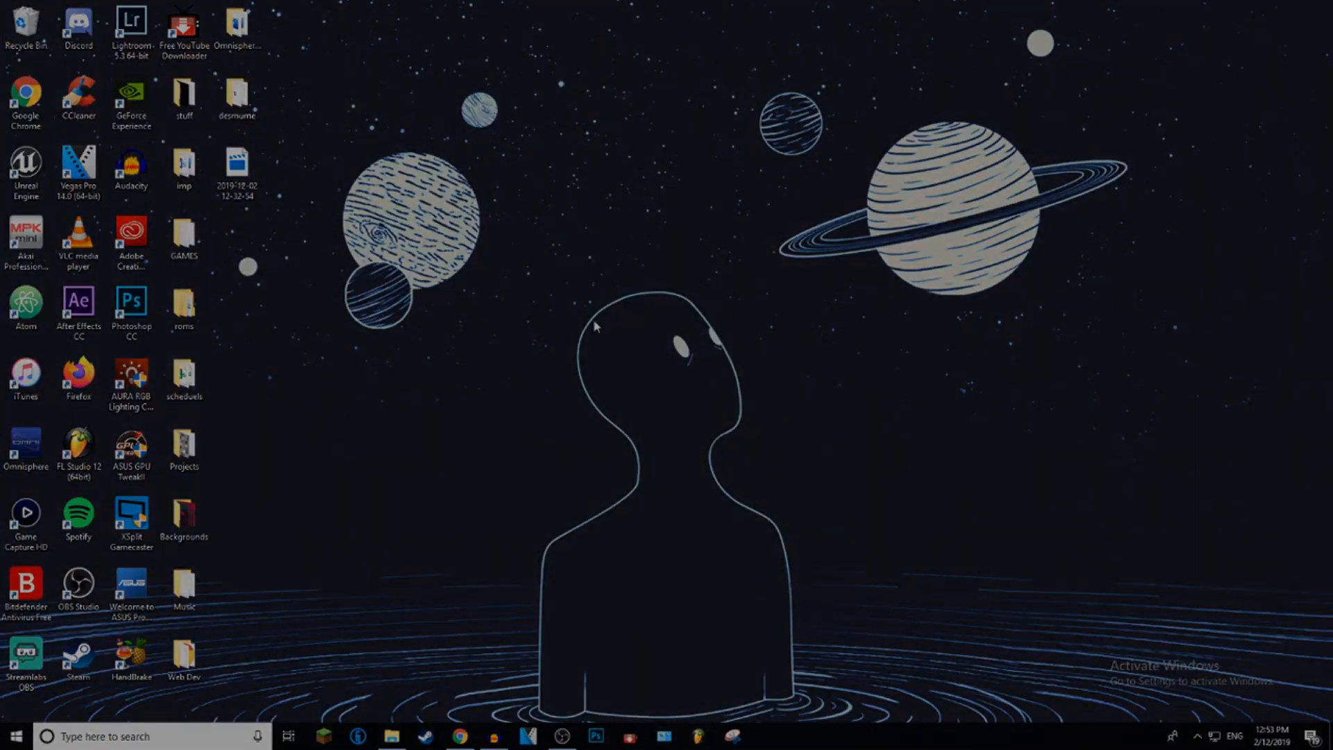